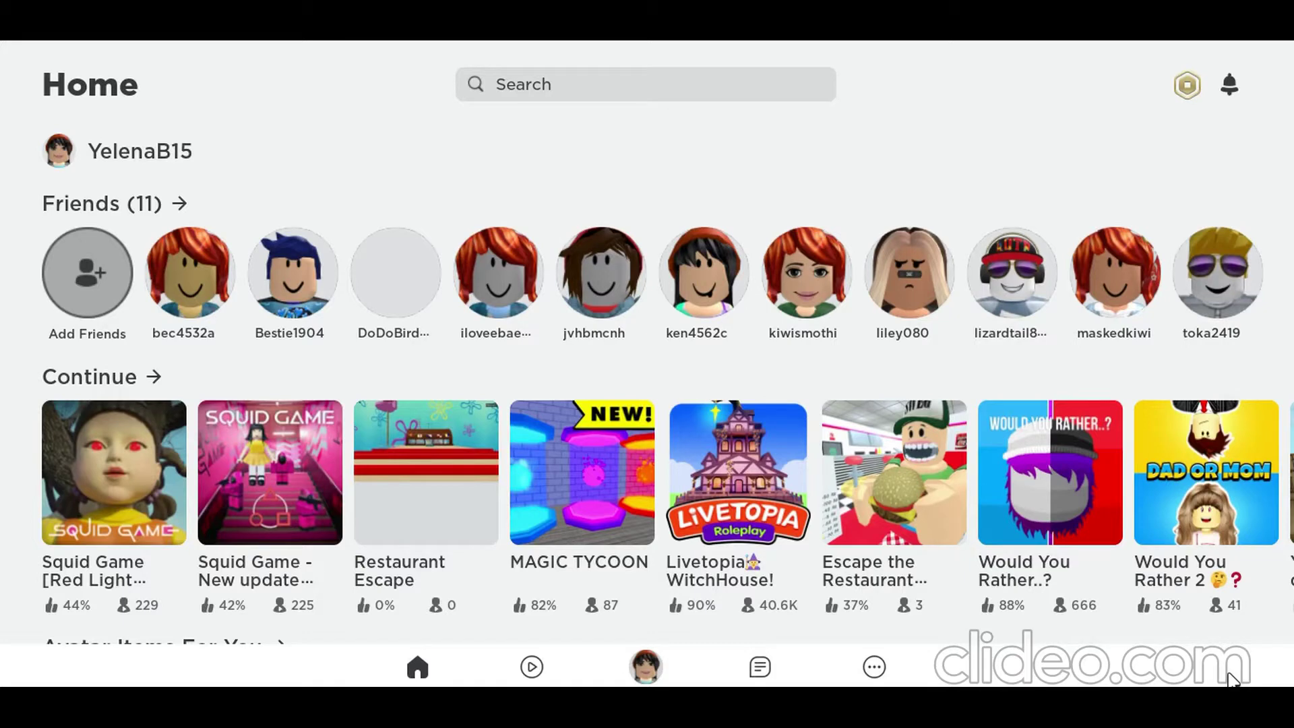
pyautogui.moveTo(672, 112)
pyautogui.write('e')
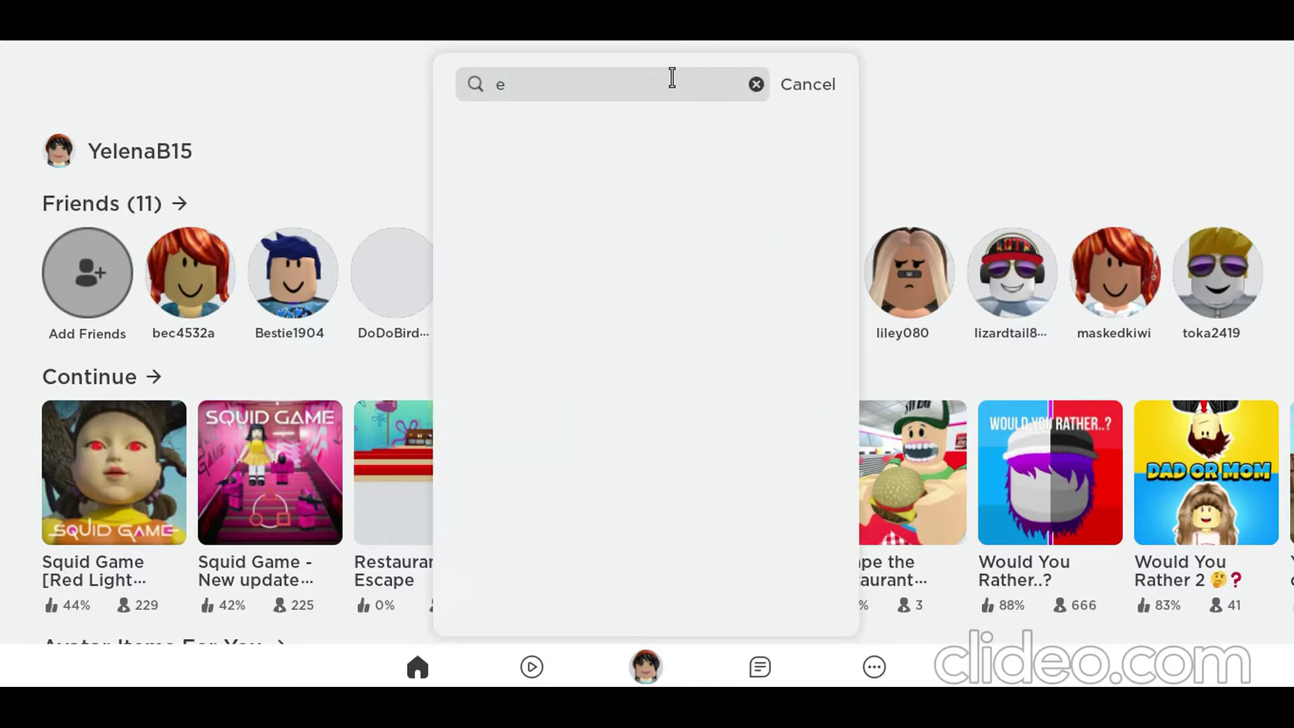
# - Search for 'escape obby' and open Escape The Dungeon Obby! (READ DESC) details
pyautogui.write('scape obby')
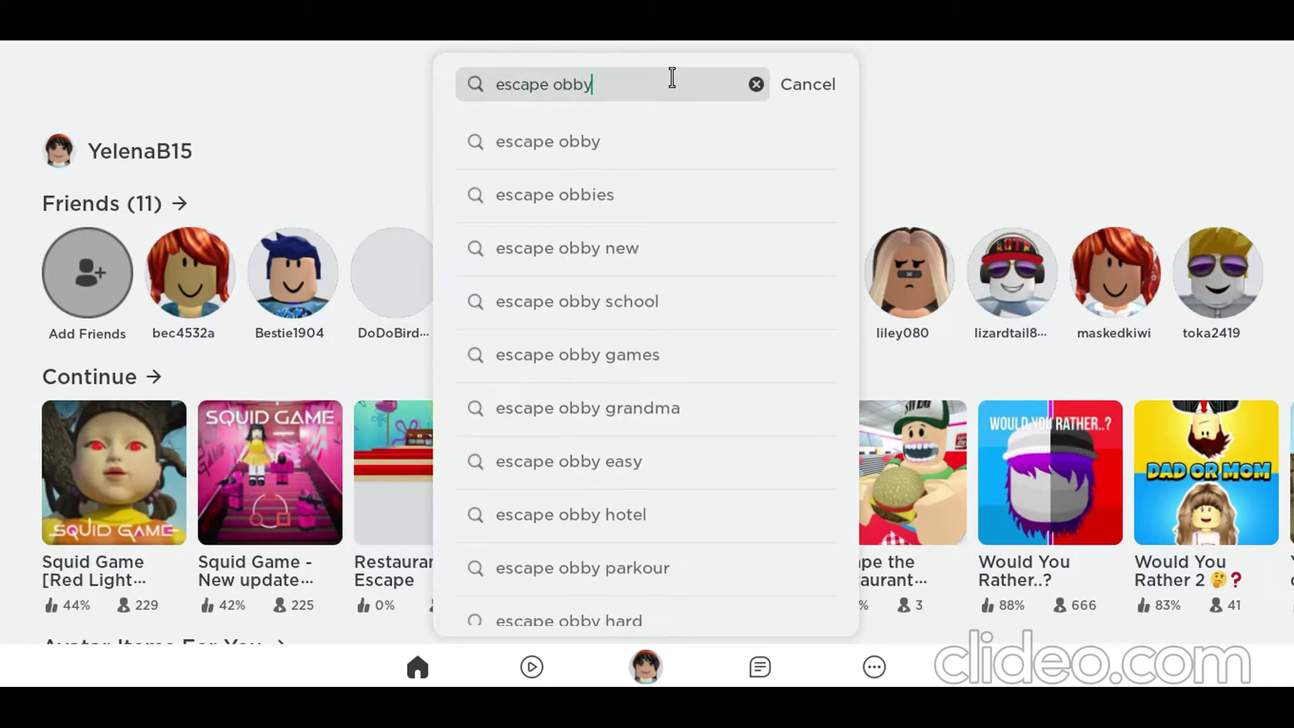
pyautogui.press('enter')
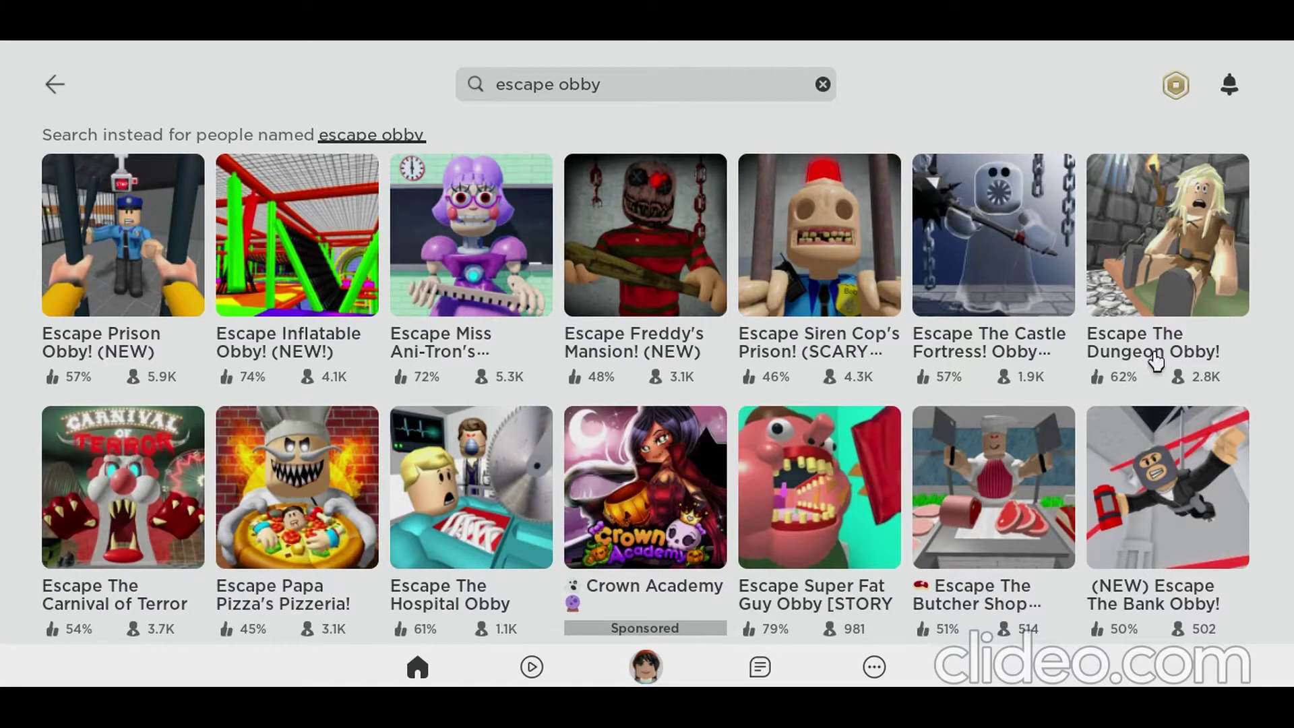
pyautogui.click(1166, 234)
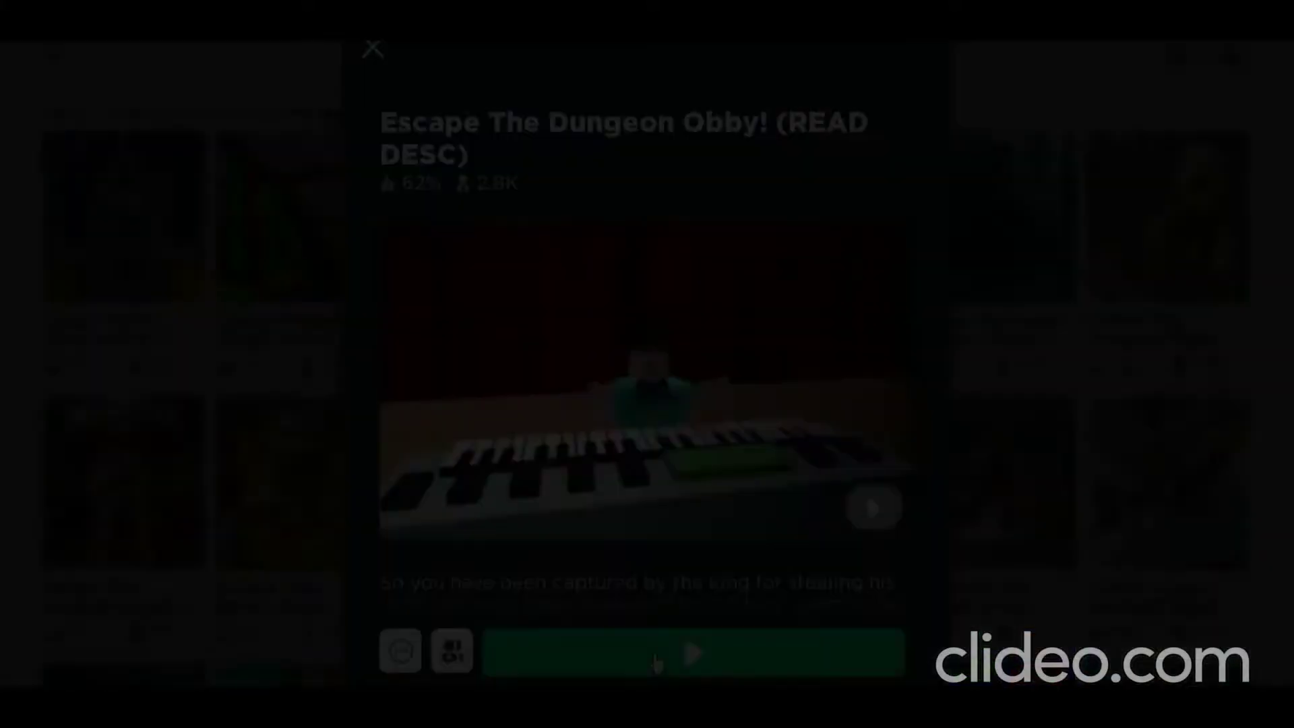
pyautogui.click(693, 652)
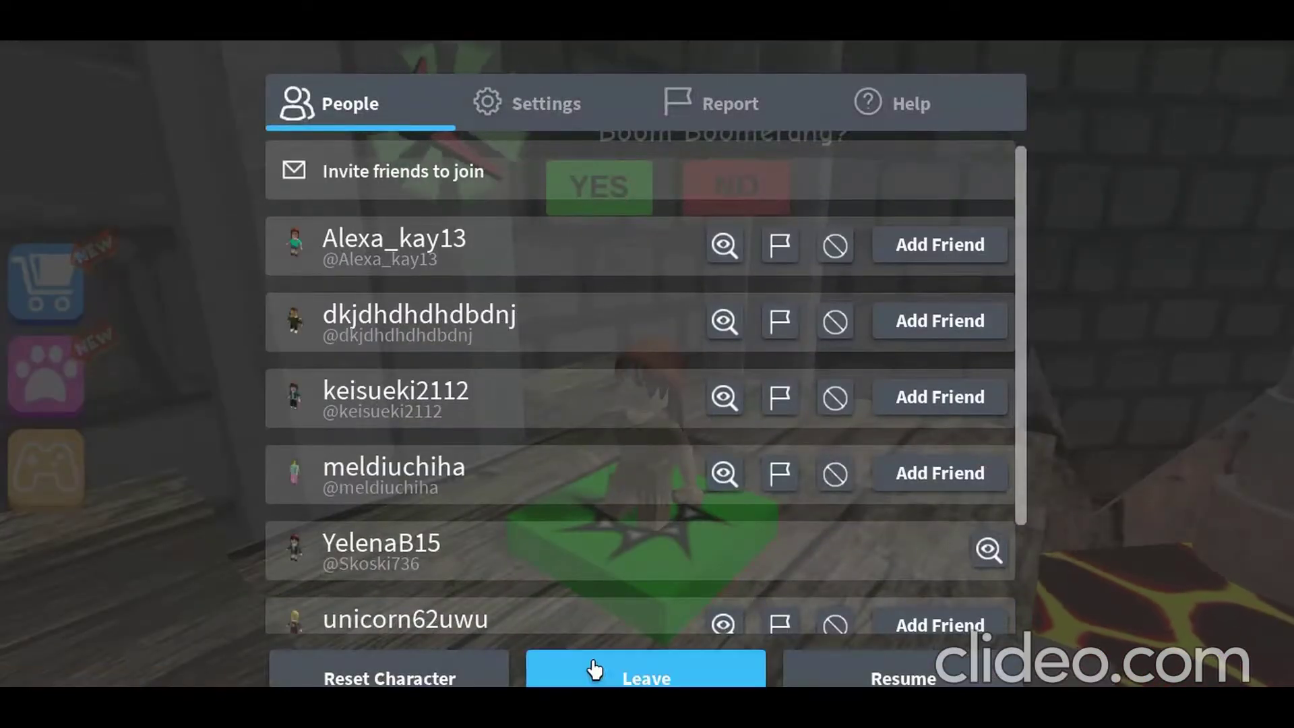
# - Quit Escape The Dungeon Obby, dismiss its game page, and begin searching 'easy obby'
pyautogui.click(645, 668)
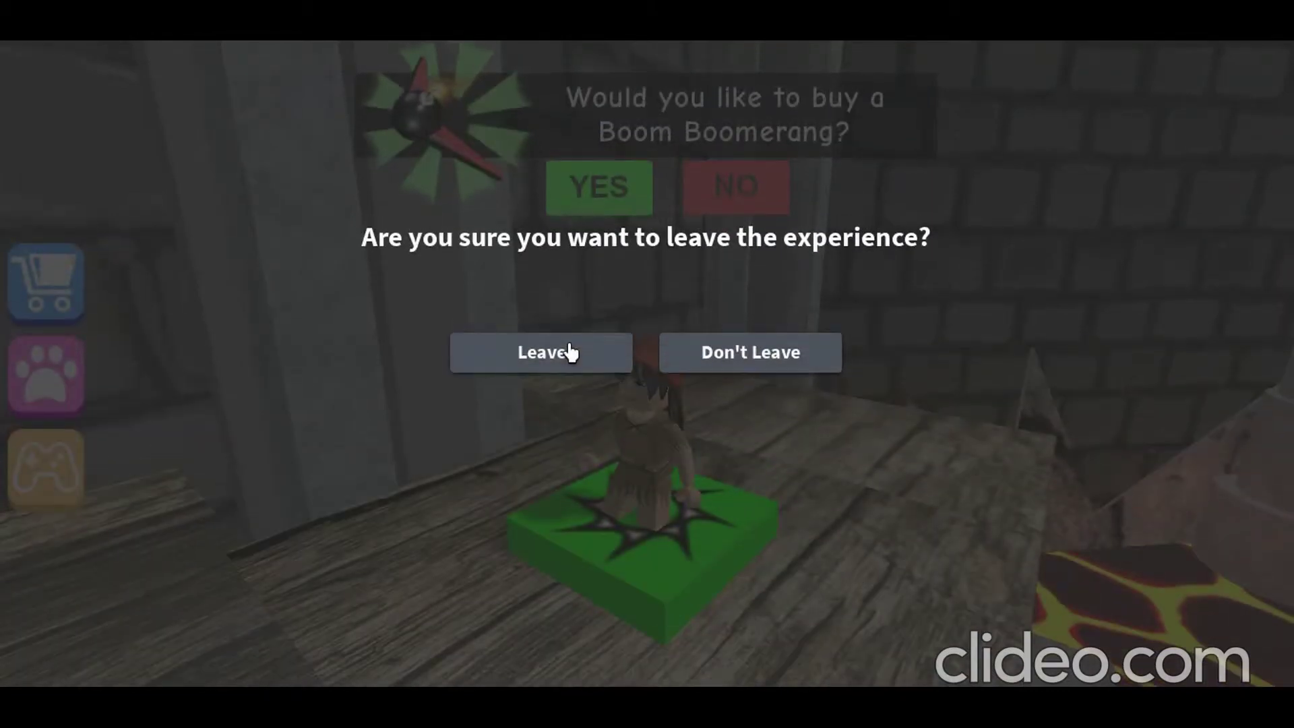
pyautogui.click(541, 352)
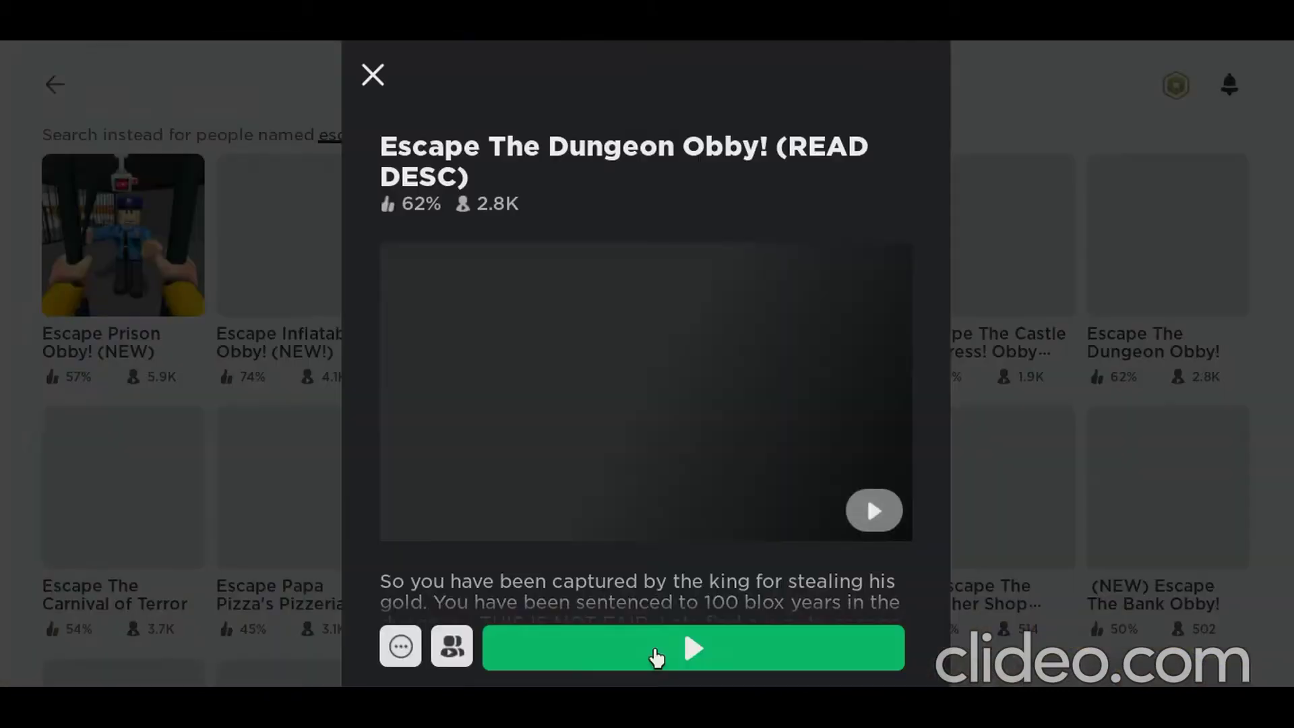
pyautogui.click(372, 75)
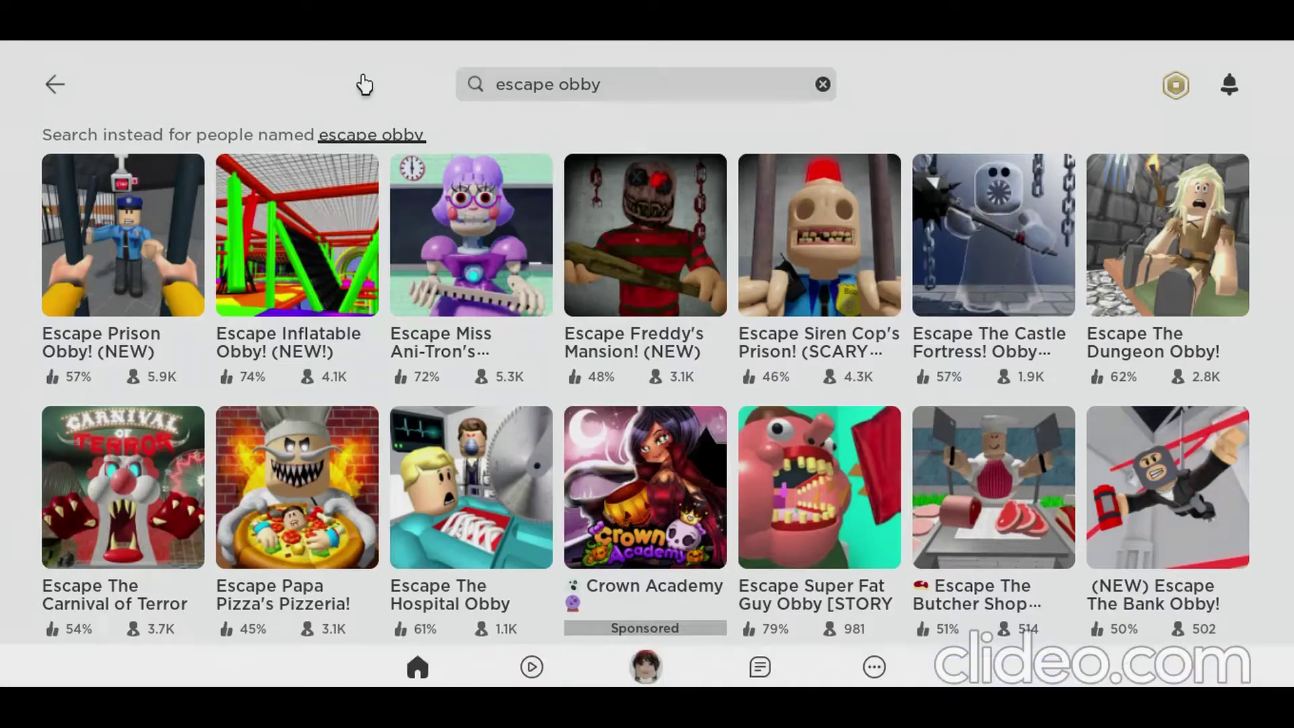
pyautogui.click(619, 84)
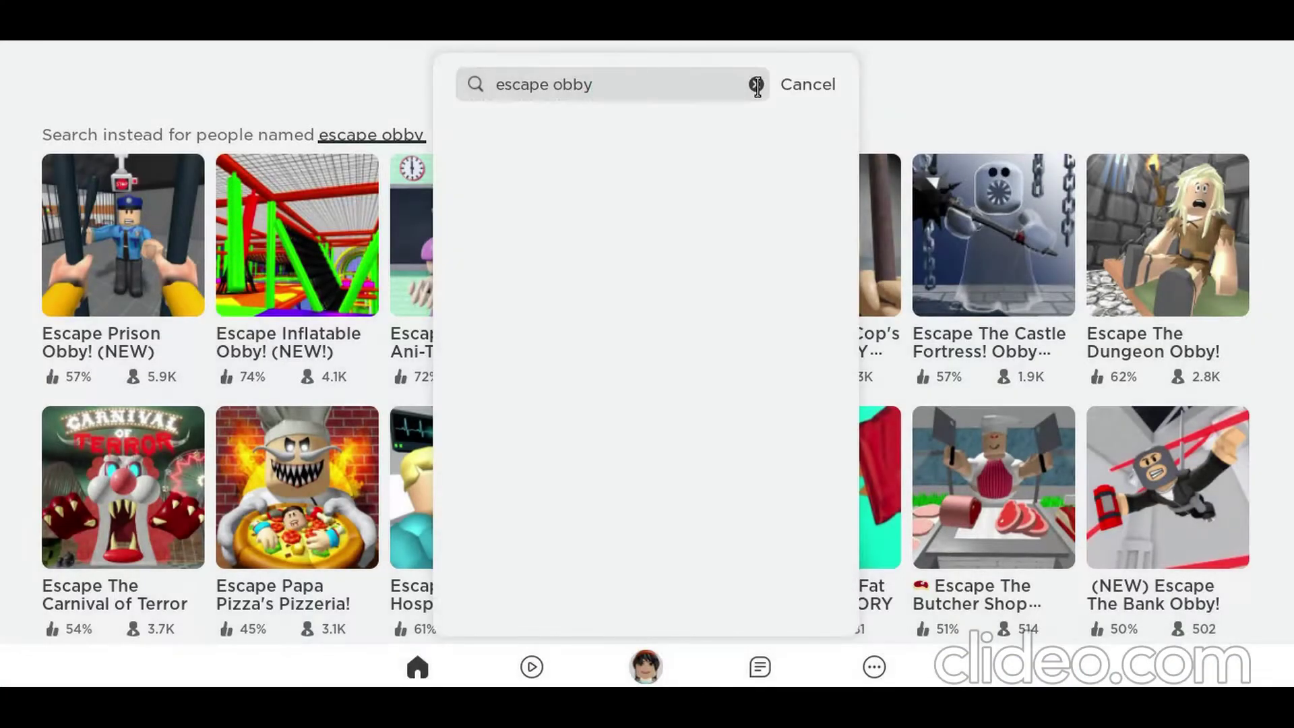
pyautogui.write('easy')
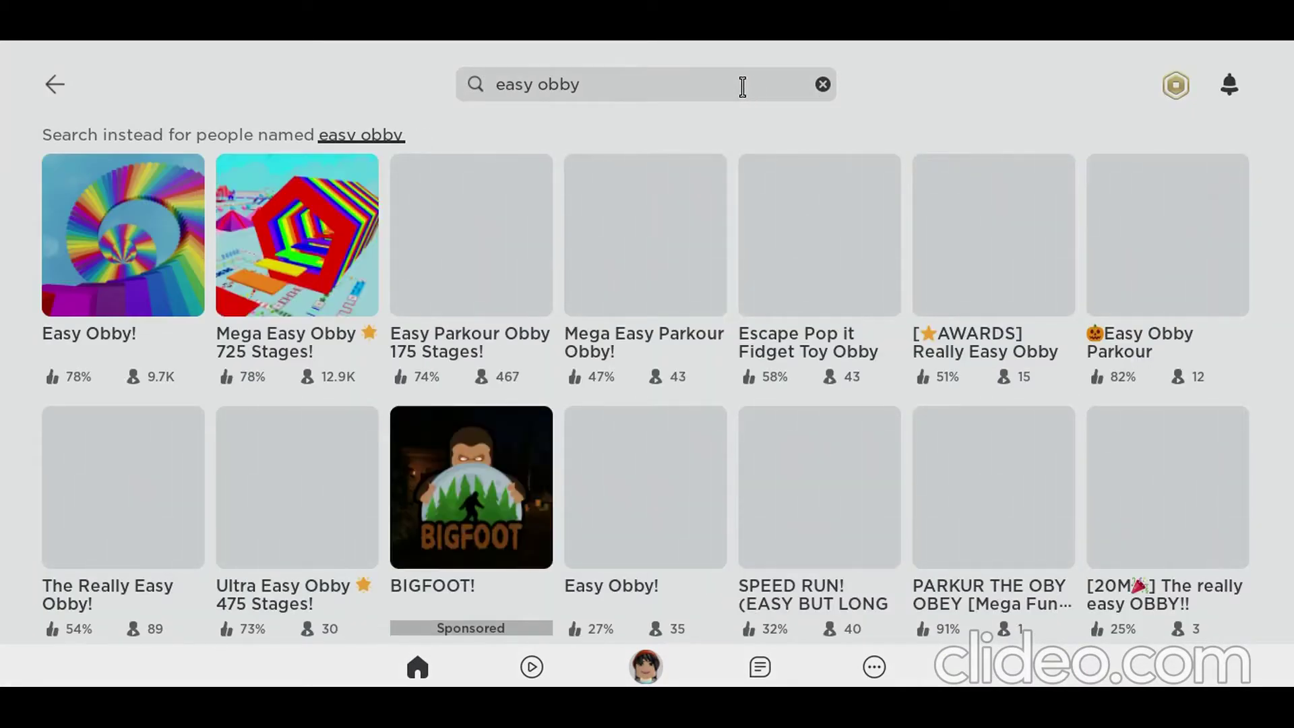
# - Open the Easy Obby! tile from the results and press Play
pyautogui.click(122, 235)
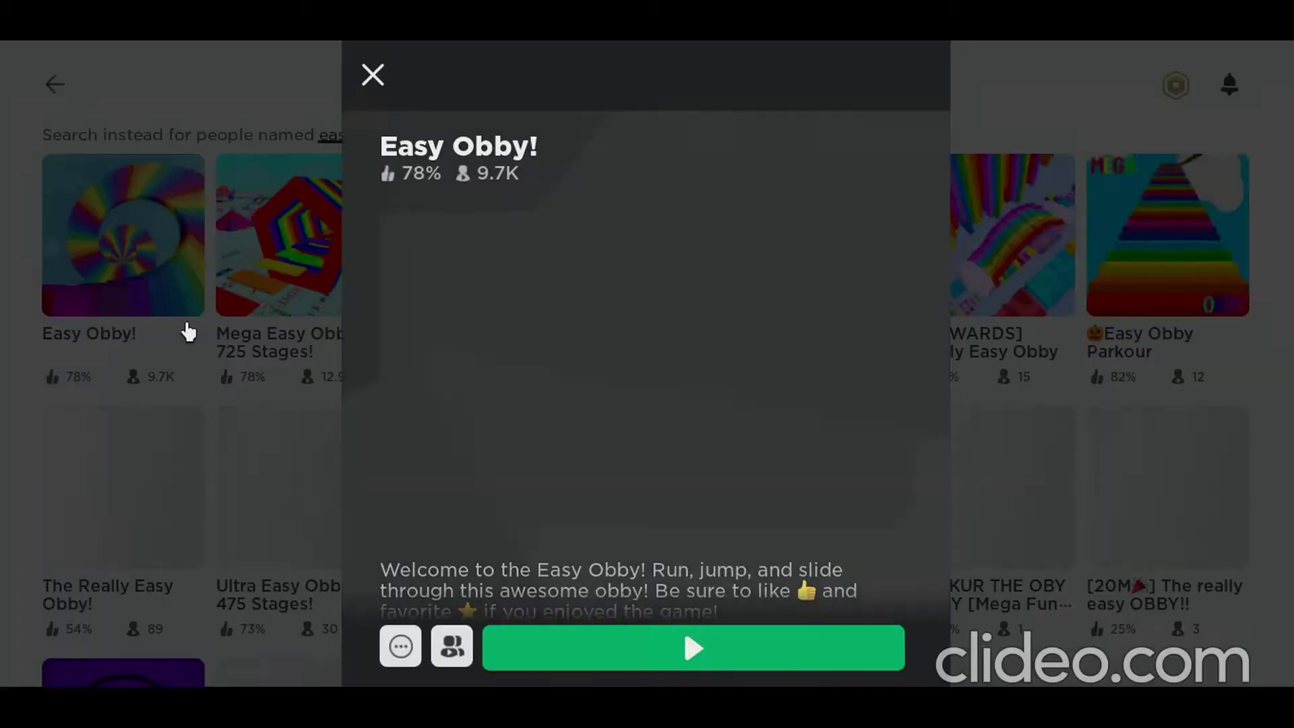
pyautogui.click(692, 647)
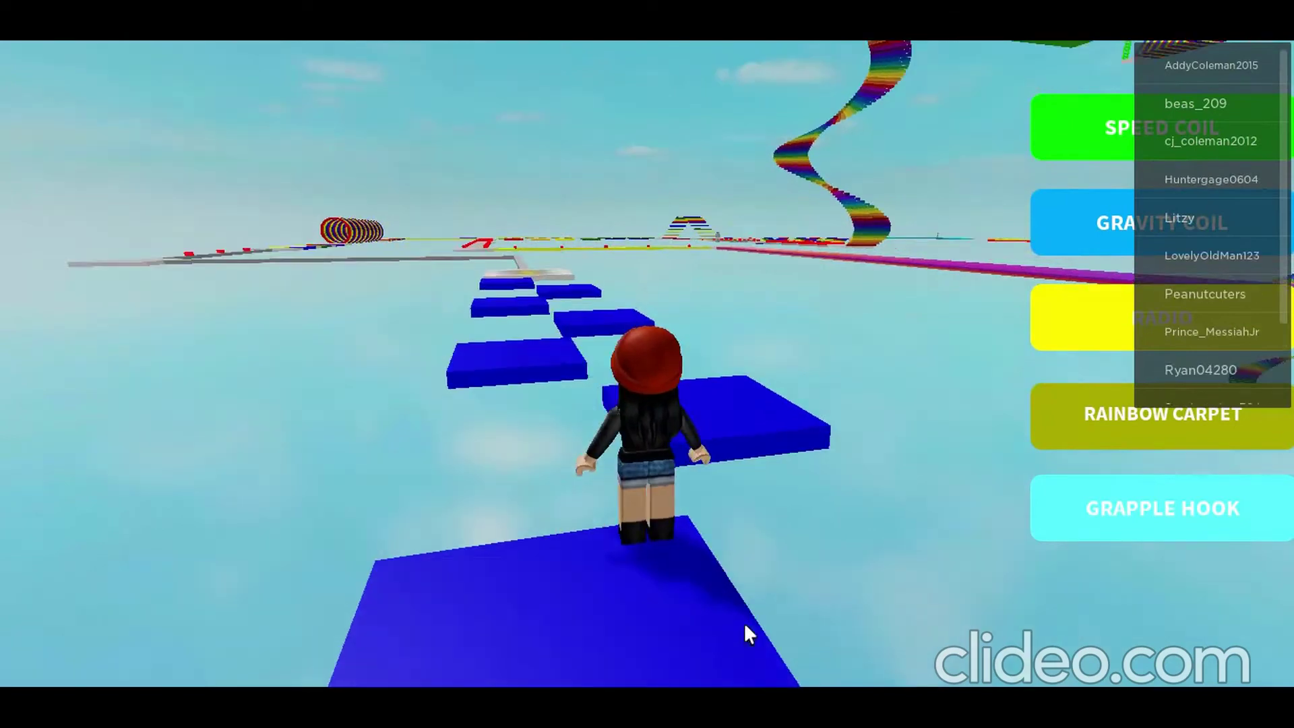
# - Run the avatar forward across the floating blue sky platforms
pyautogui.press('w')
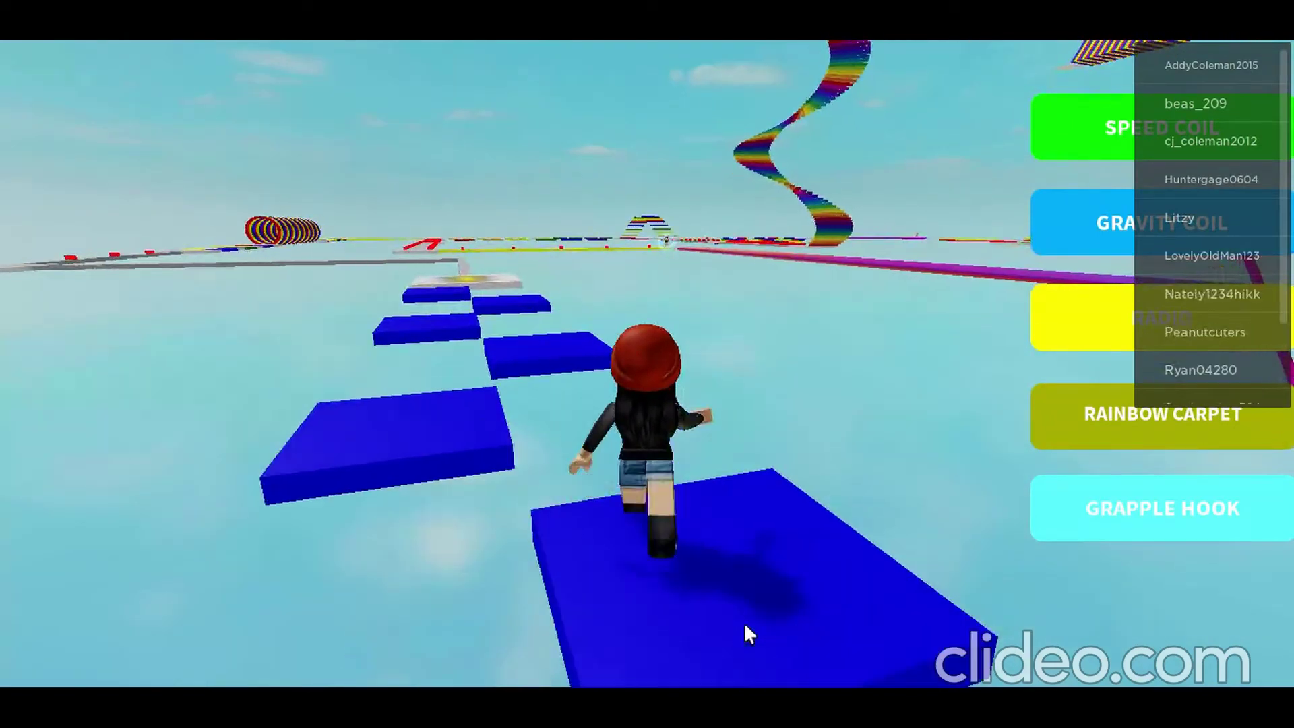